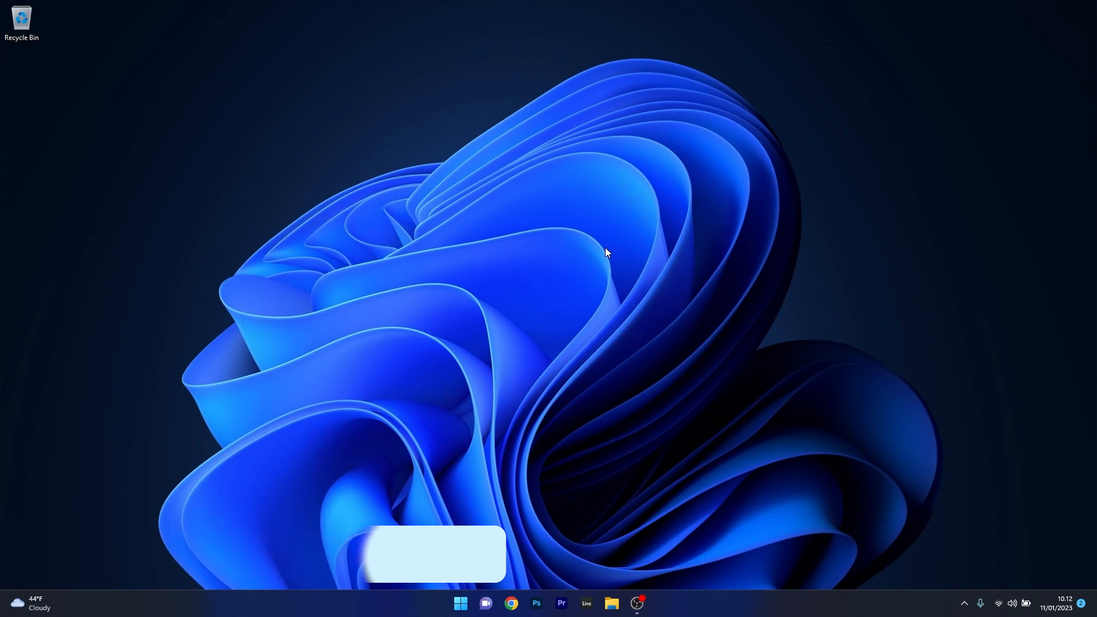
- Launch Settings from Start and go to the Apps page
click(460, 603)
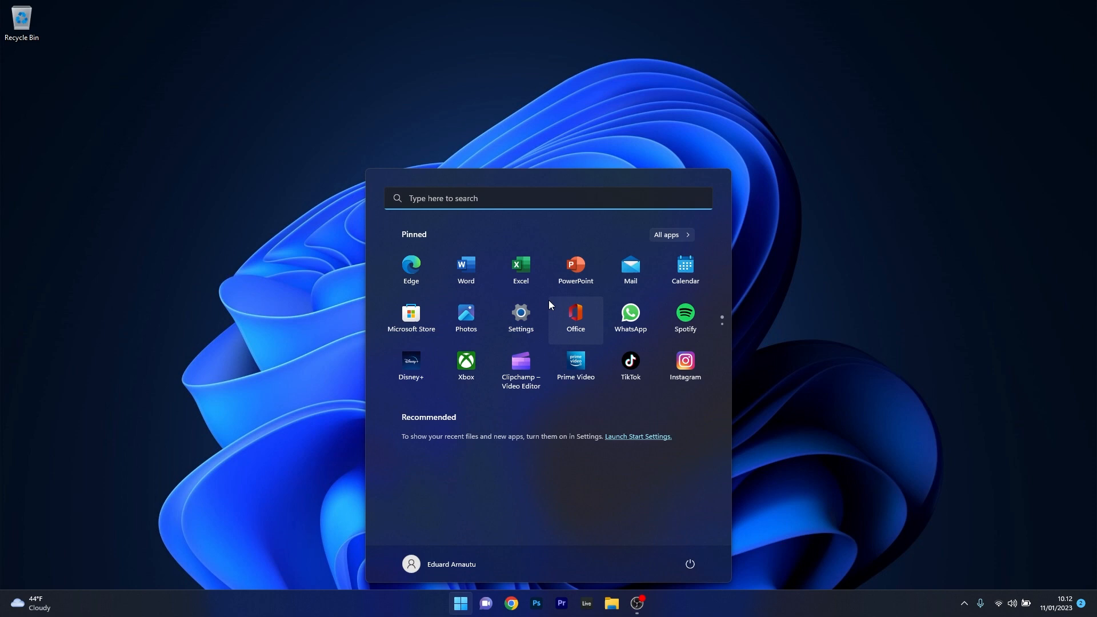
click(521, 313)
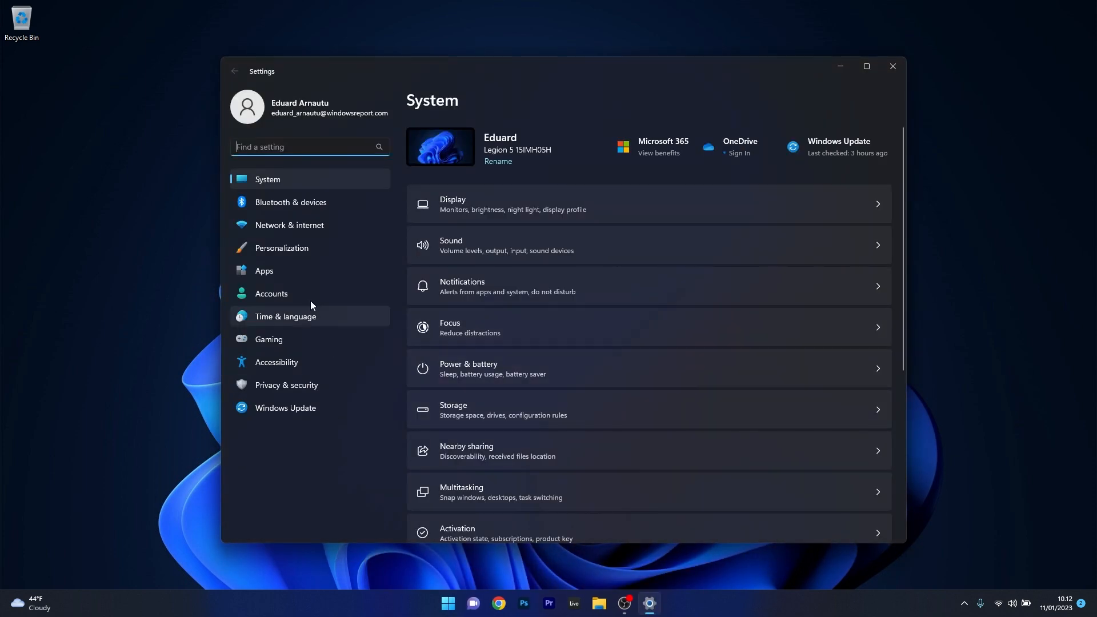
click(264, 271)
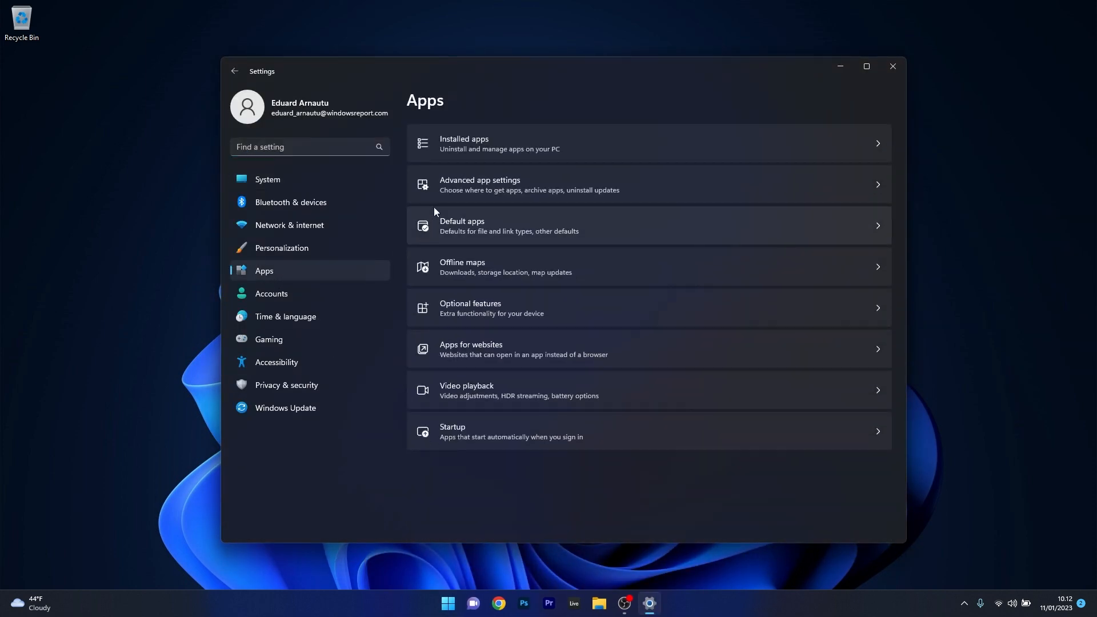
mouse_move(657, 145)
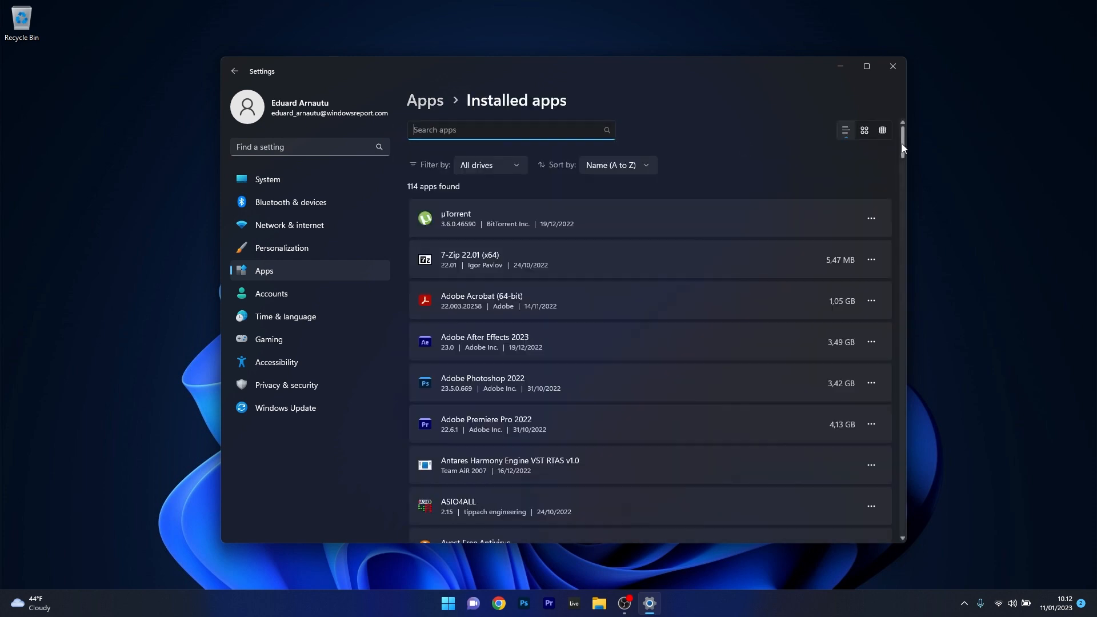
- Uninstall Snipping Tool from the Installed apps list and close Settings
scroll(down, 3)
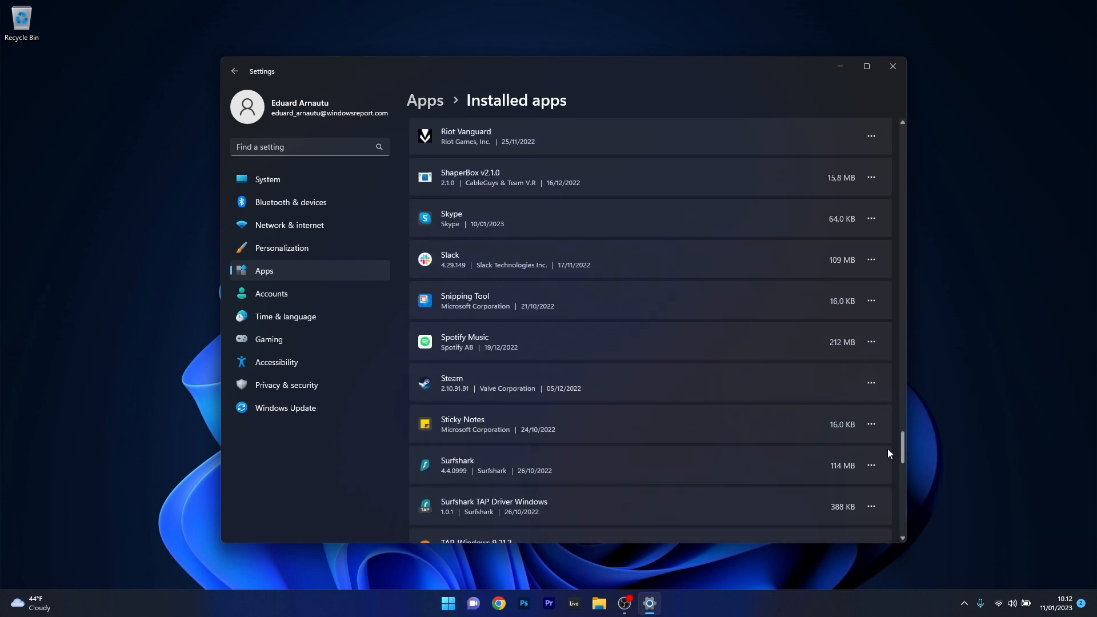
click(870, 301)
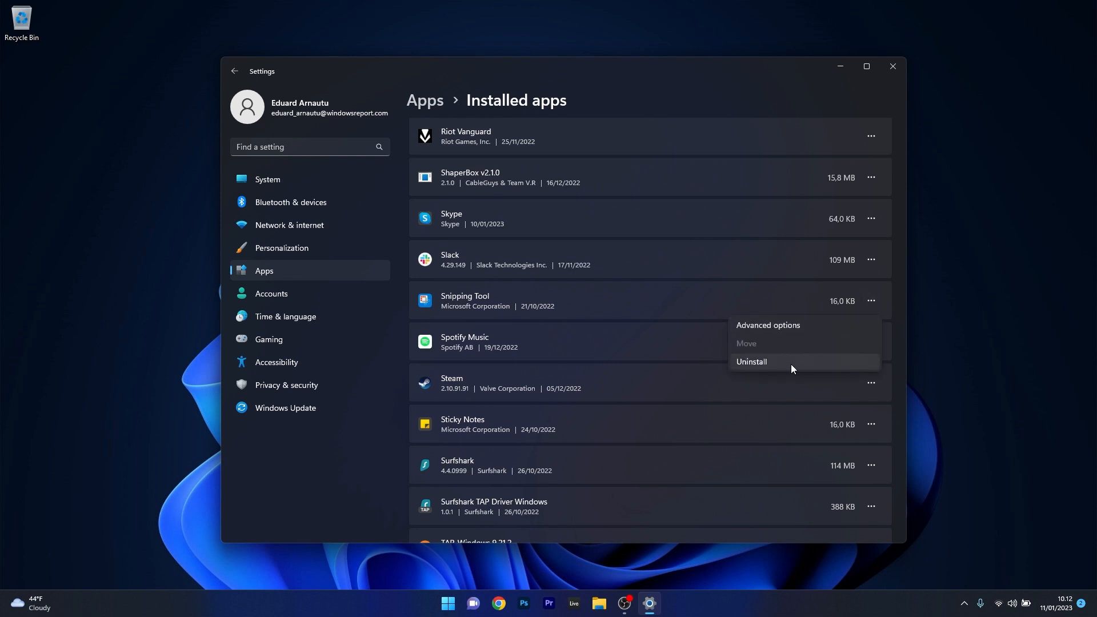
click(751, 362)
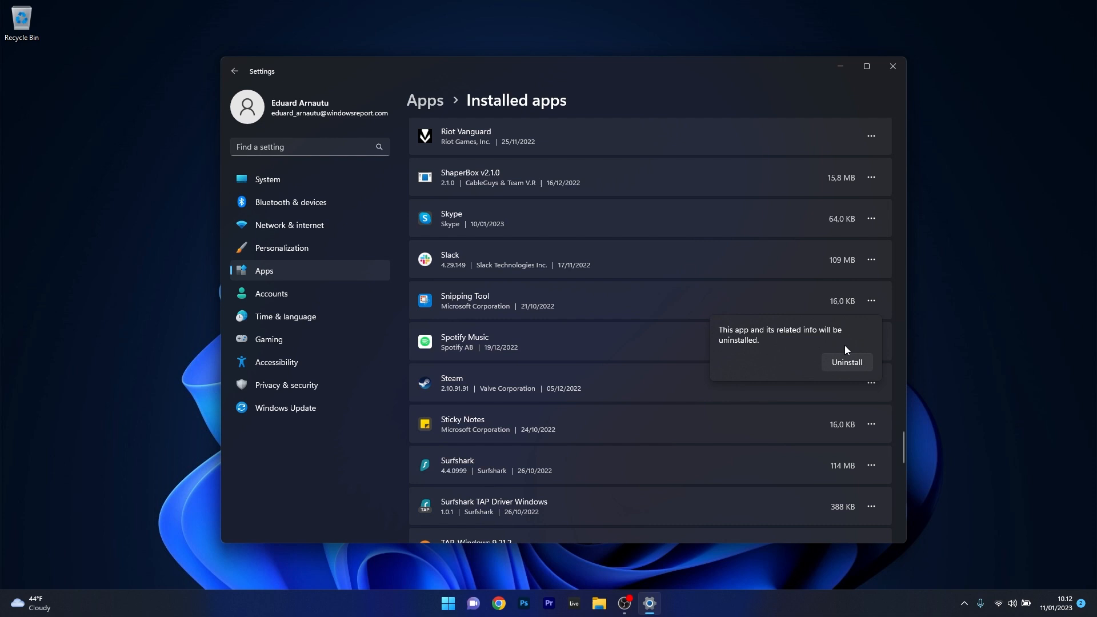
mouse_move(843, 370)
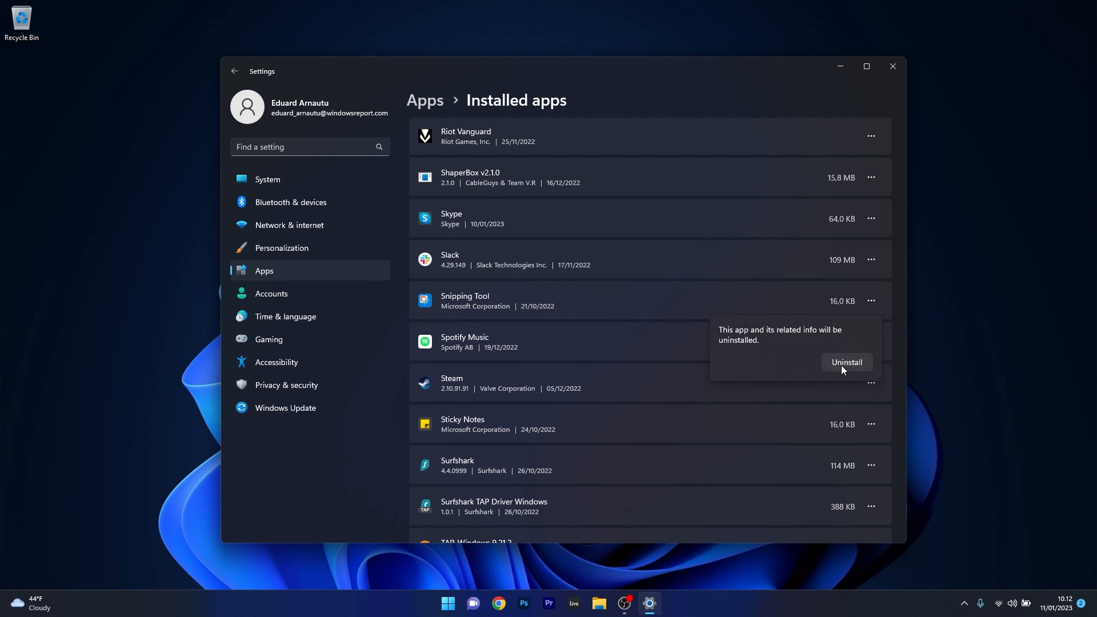
click(845, 362)
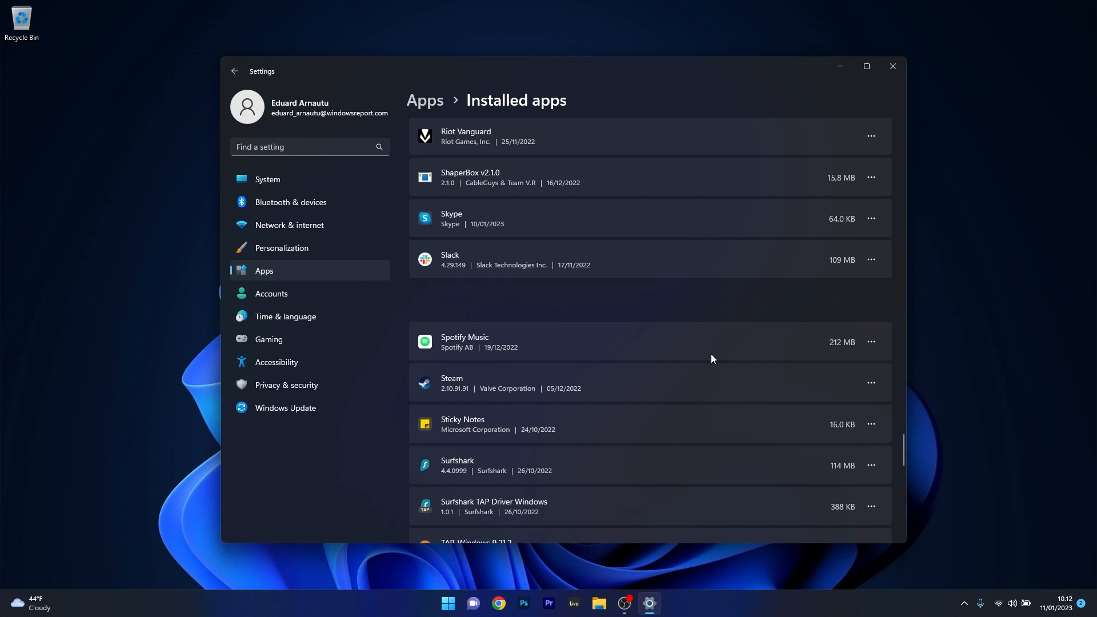
click(892, 66)
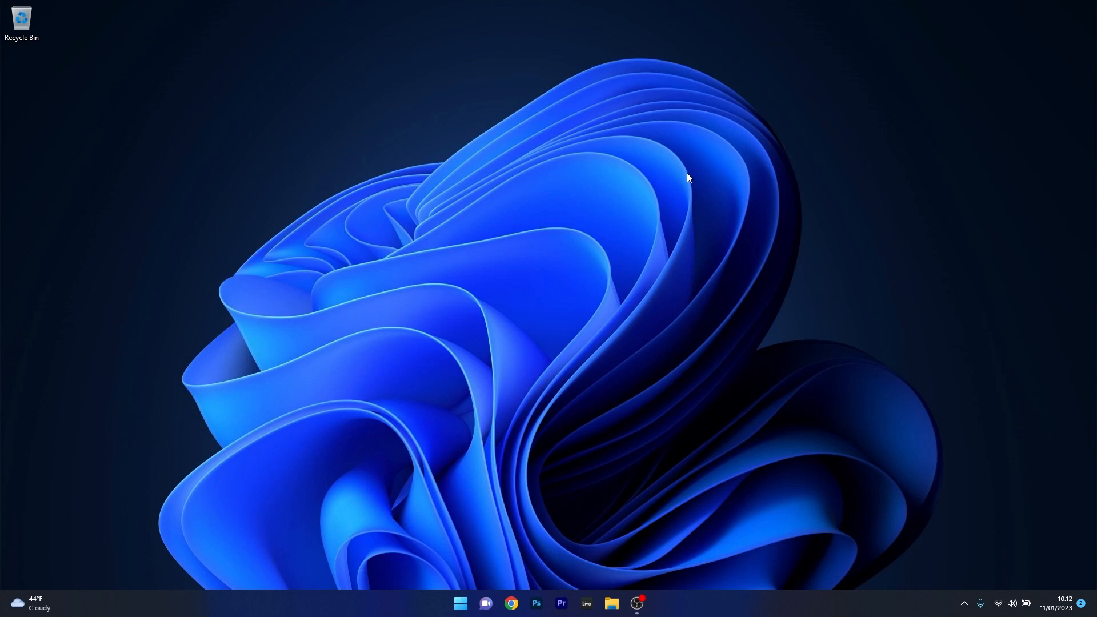
- Launch Microsoft Store via a Start search for 'store' and search it for 'snipping tool'
click(459, 606)
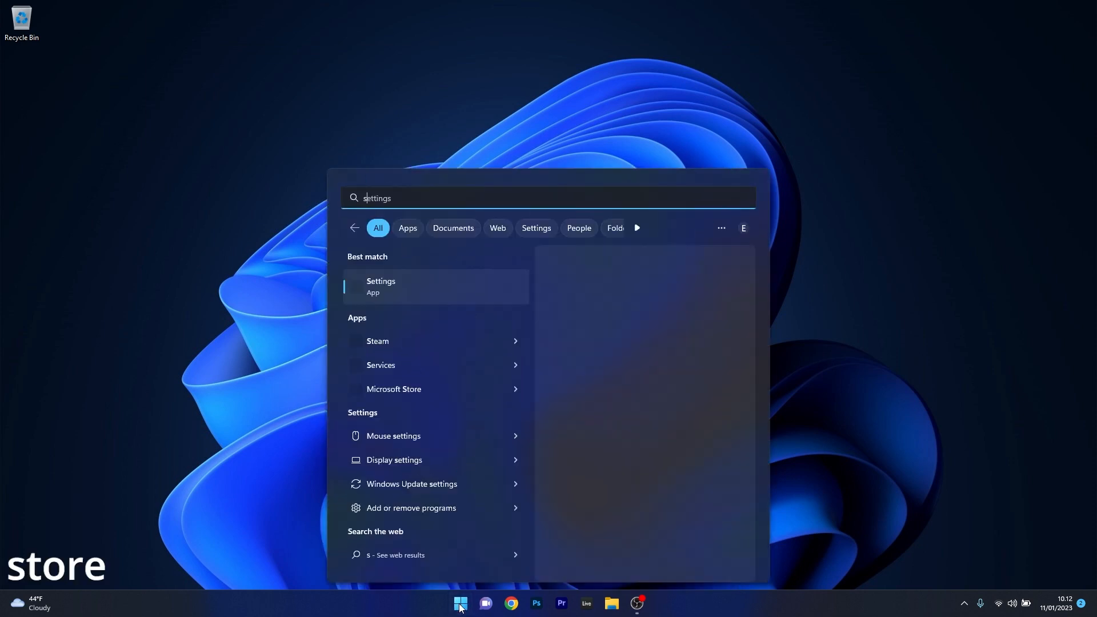
text(store)
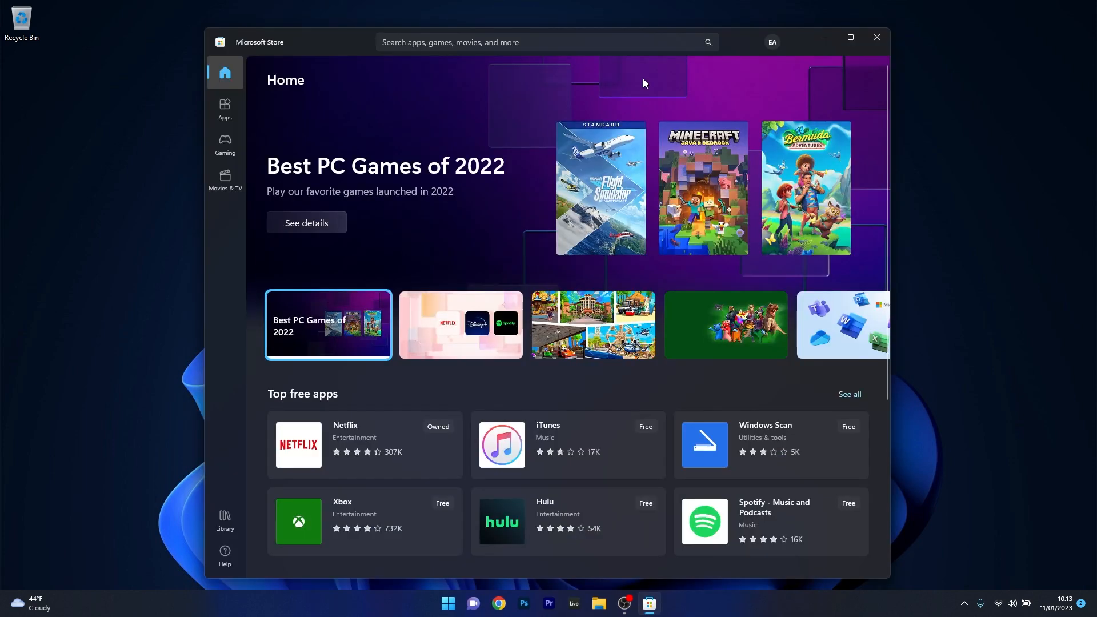
mouse_move(563, 89)
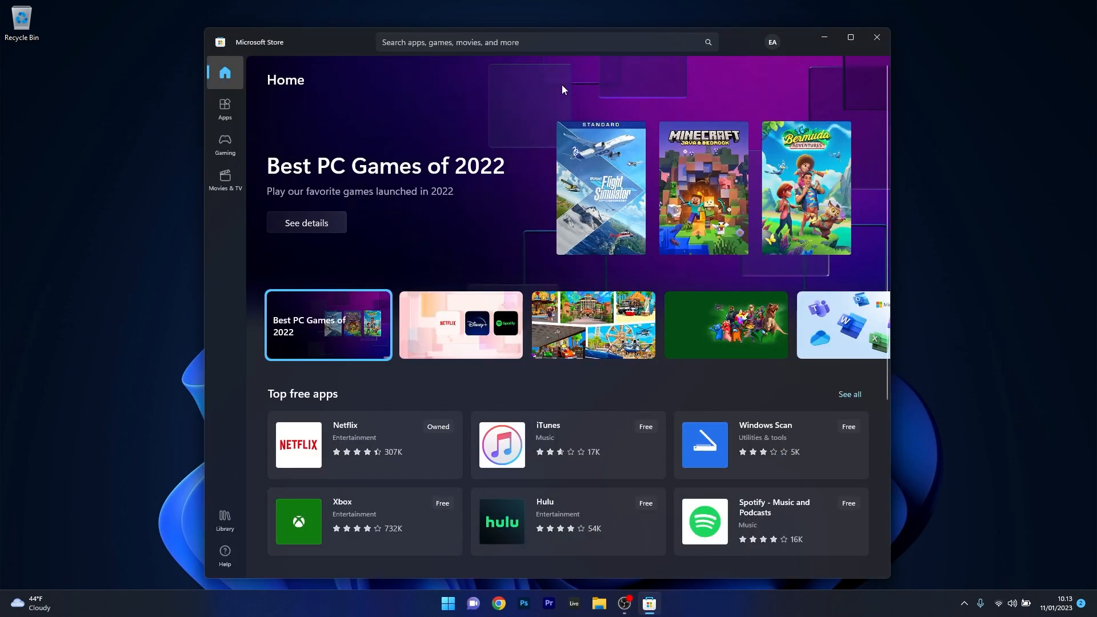
click(442, 42)
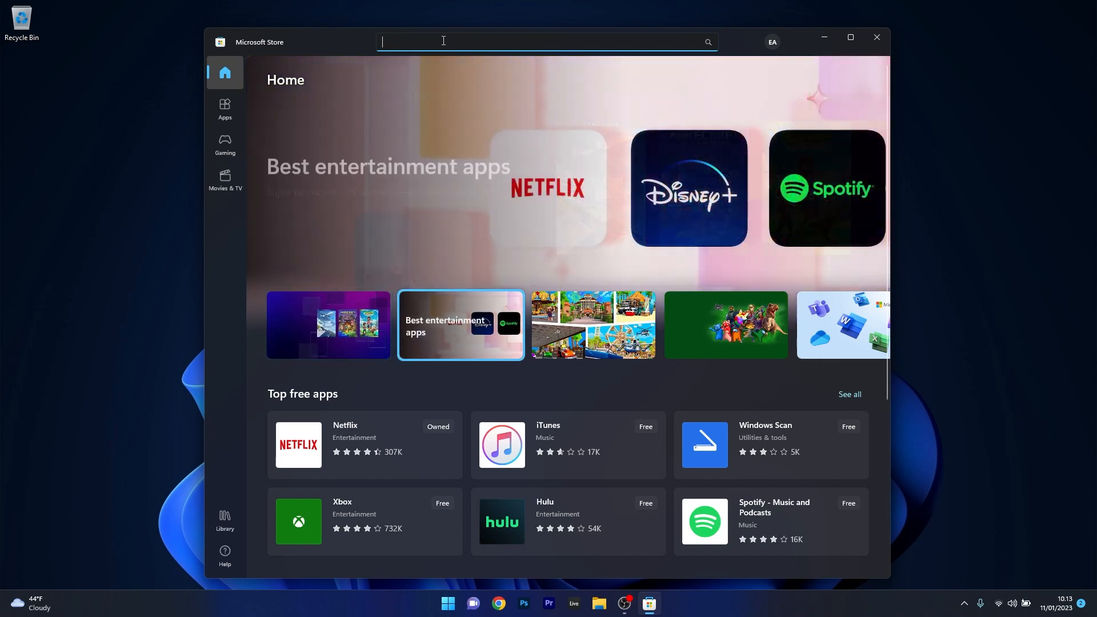
text(snipping tool)
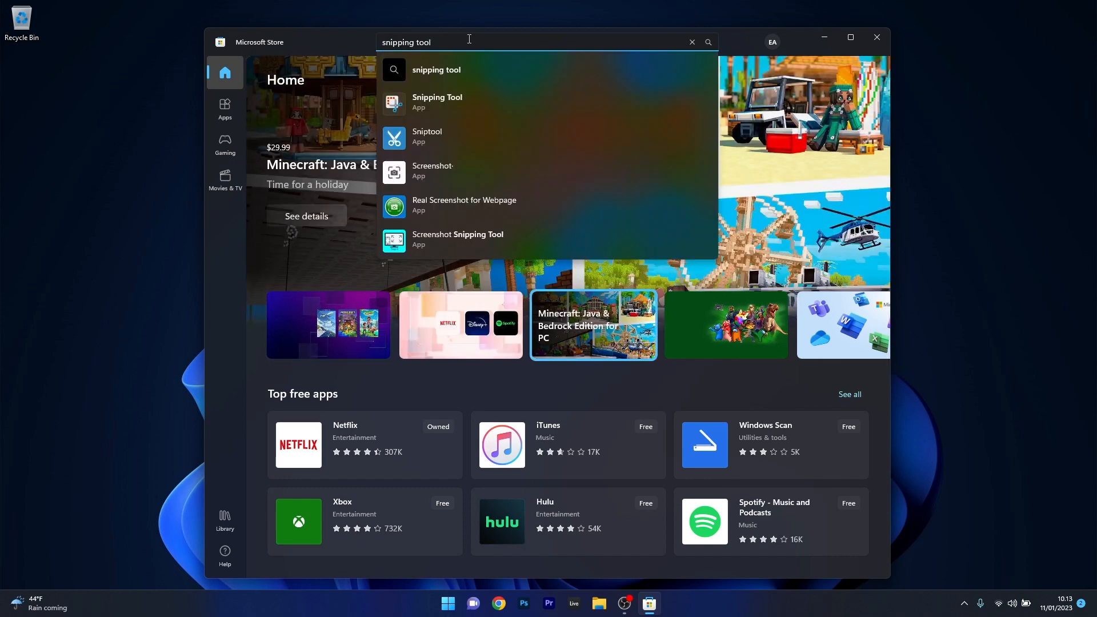
mouse_move(441, 103)
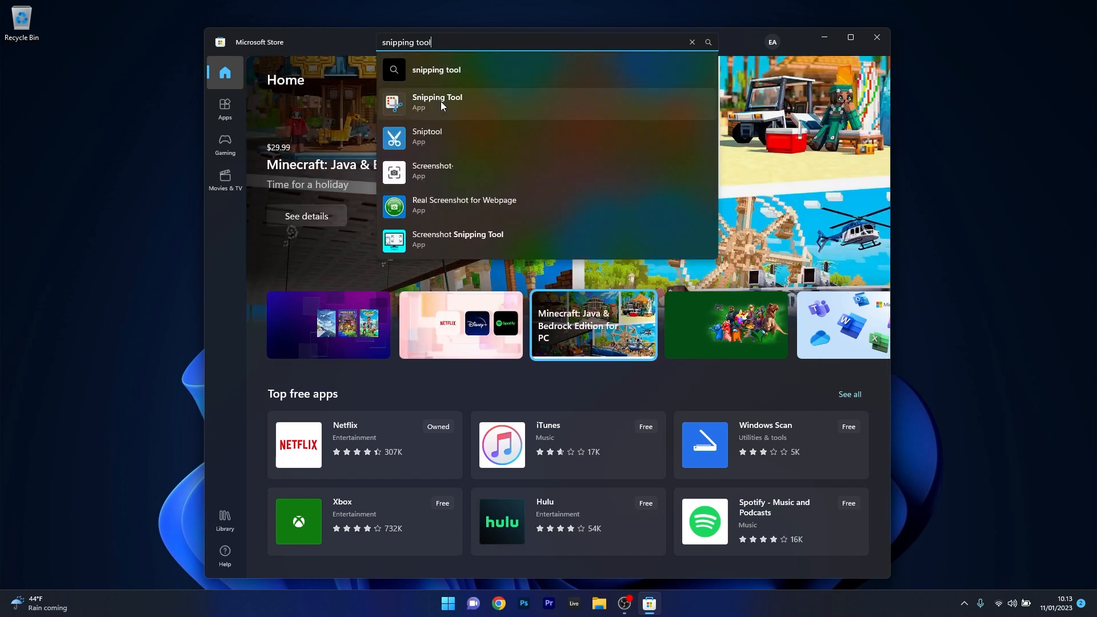
- Reinstall Snipping Tool from its Store page with Get until the button shows Open
click(436, 102)
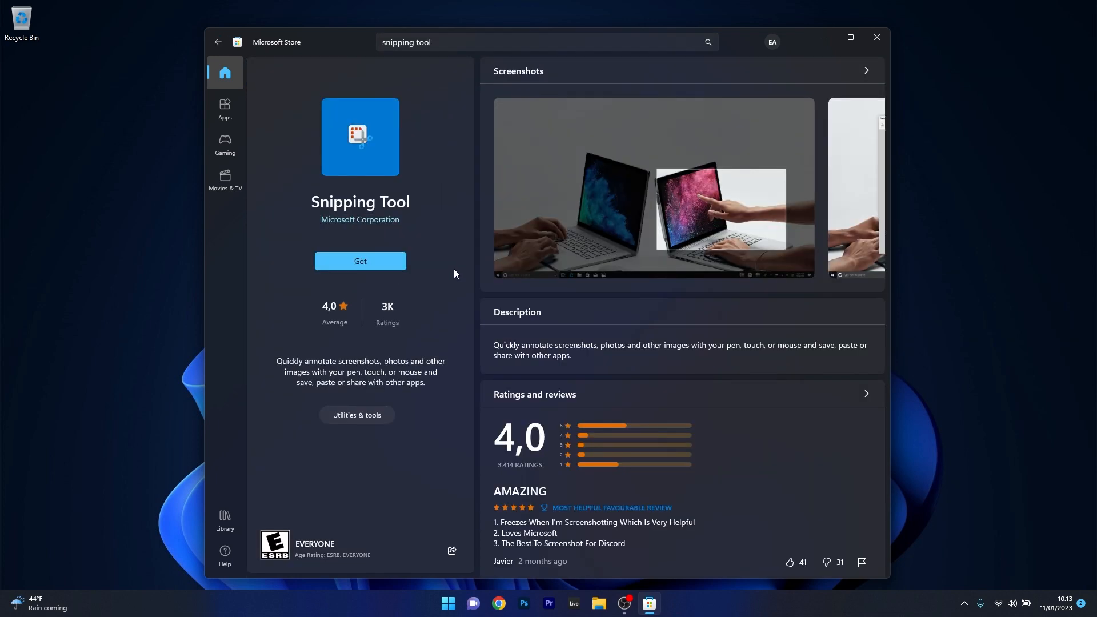
mouse_move(360, 261)
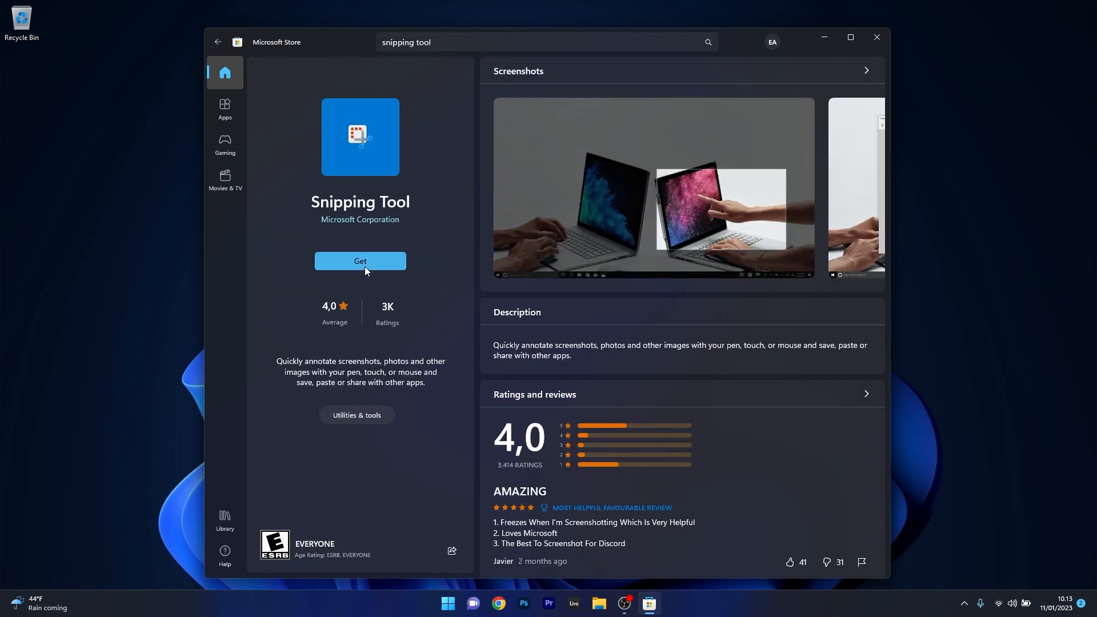
click(360, 260)
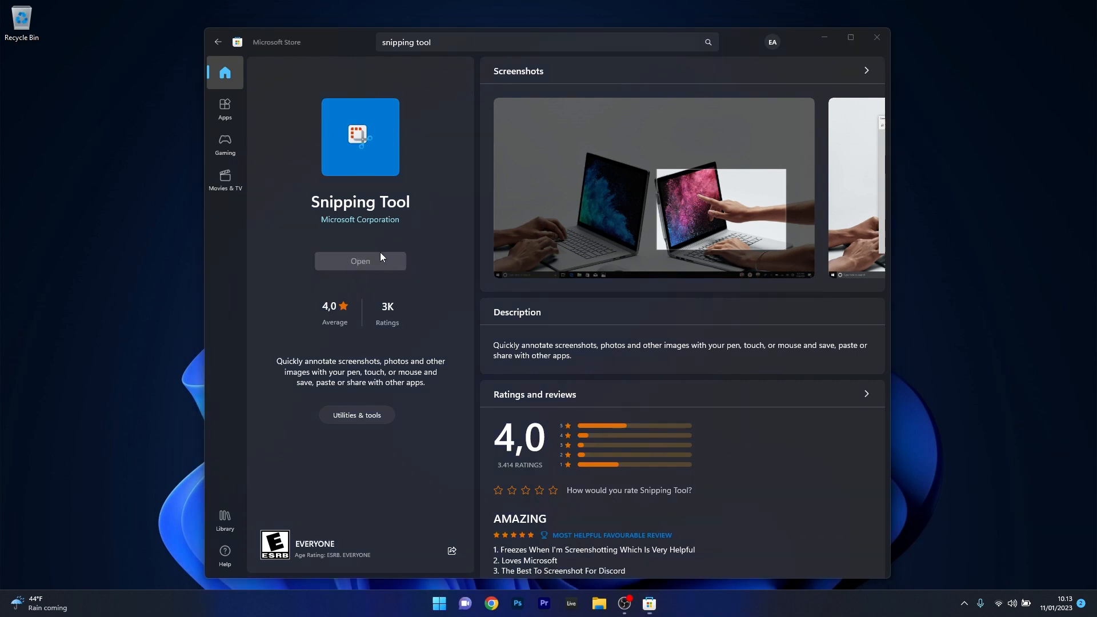
click(360, 261)
text(cmd)
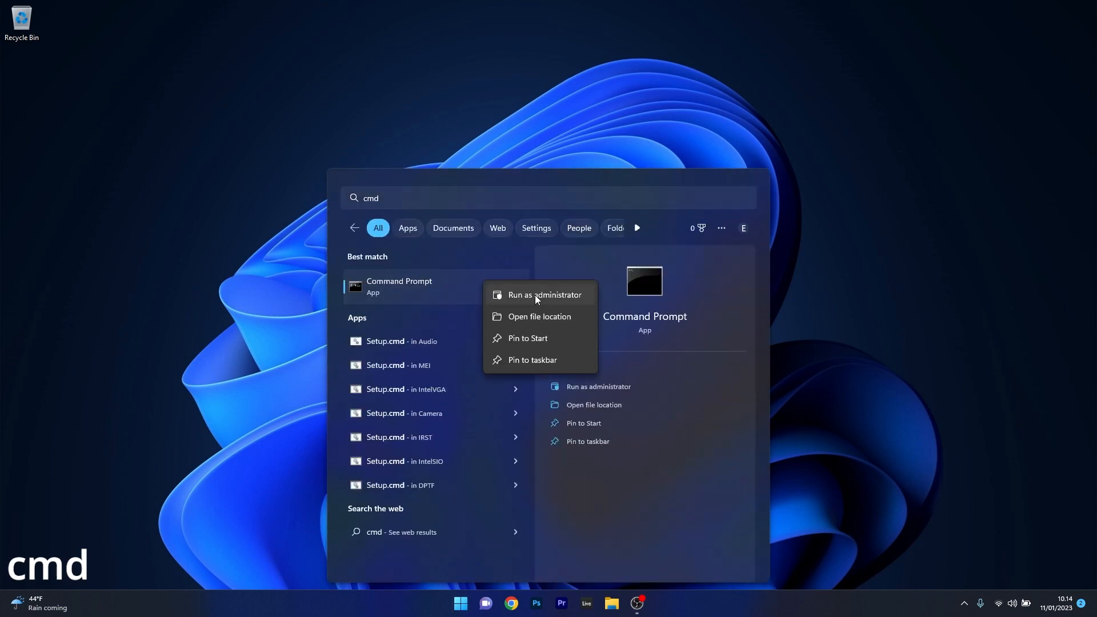
- In an administrator Command Prompt, run winget uninstall Microsoft.ScreenSketch_8wekyb3d8bbwe, answer Y, and close it
click(544, 294)
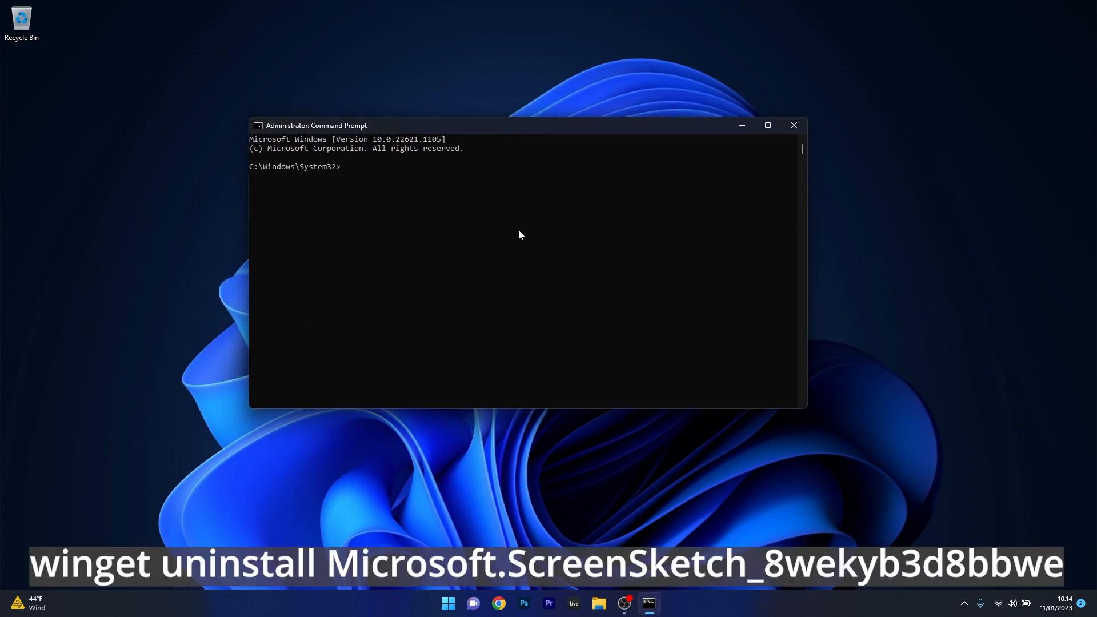
text(winget uninstall Microsoft.ScreenSketch_8wekyb3d8bbwe)
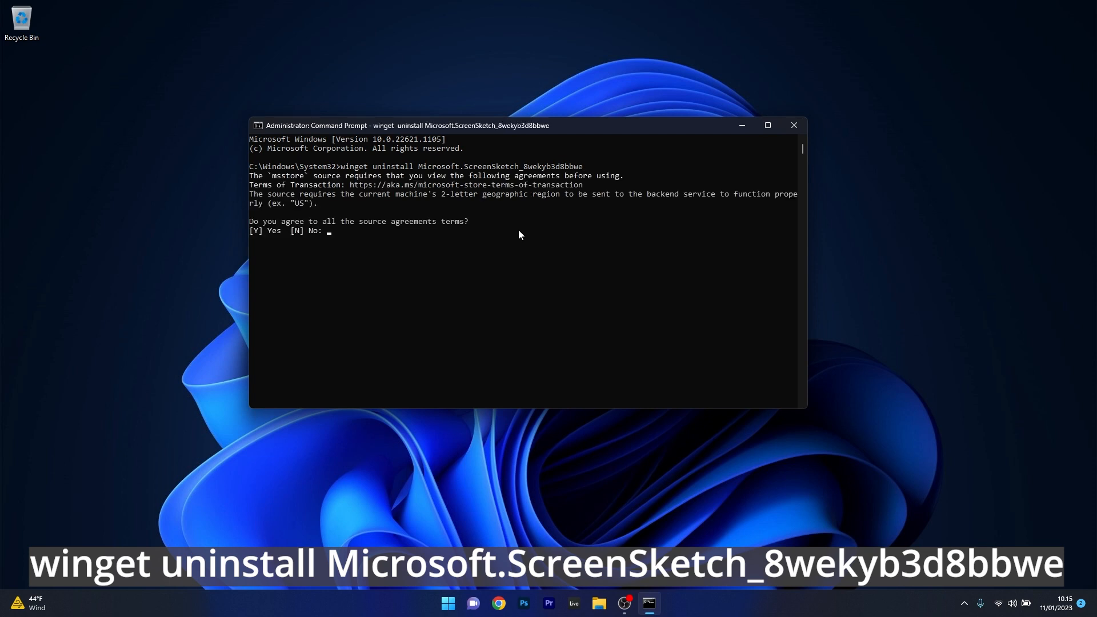
text(Y)
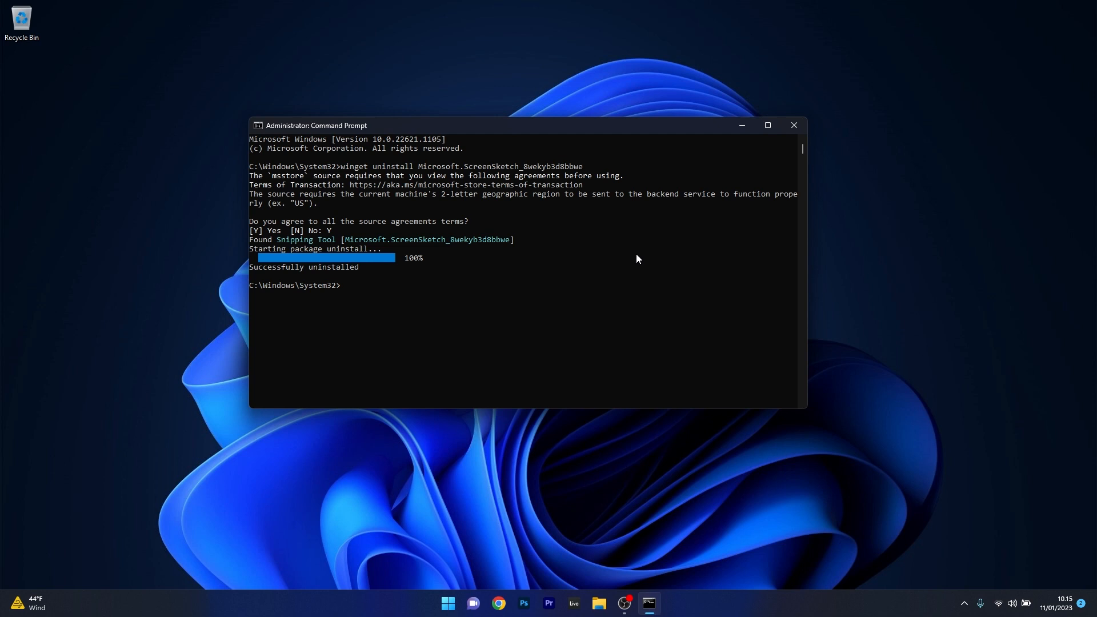
click(793, 126)
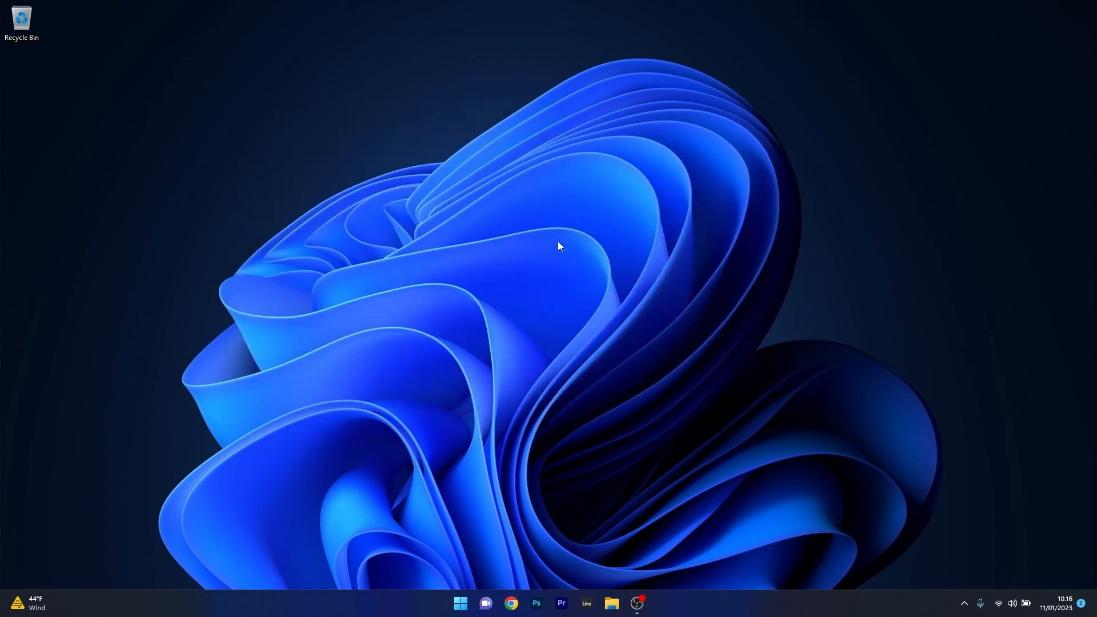
mouse_move(438, 564)
text(sto)
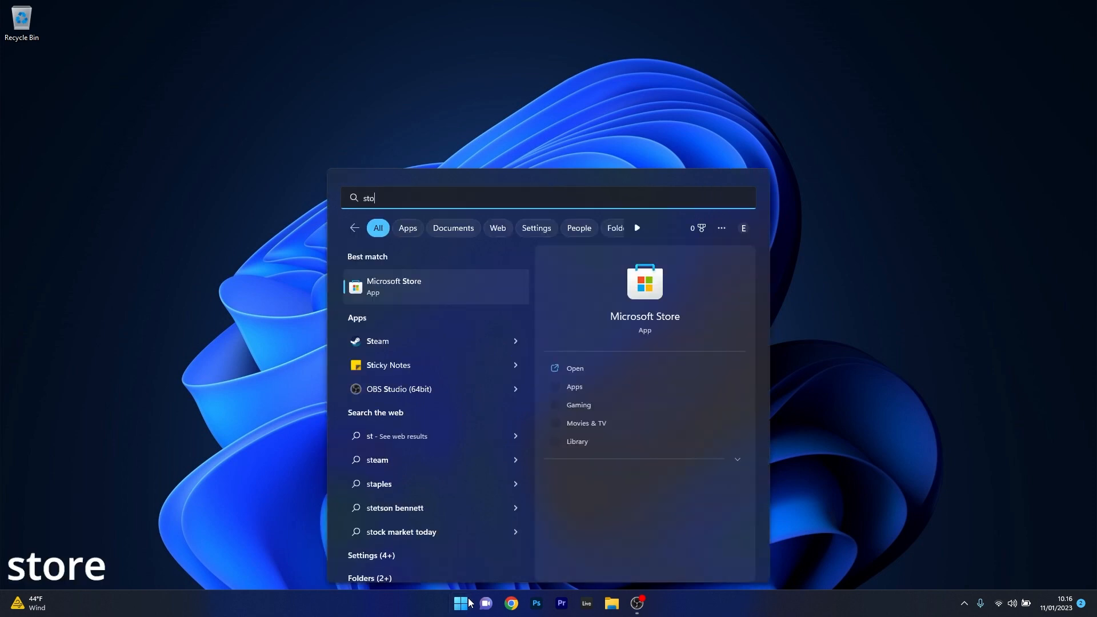
- Reopen Microsoft Store, start installing Snipping Tool from its page, then close the Store
text(re)
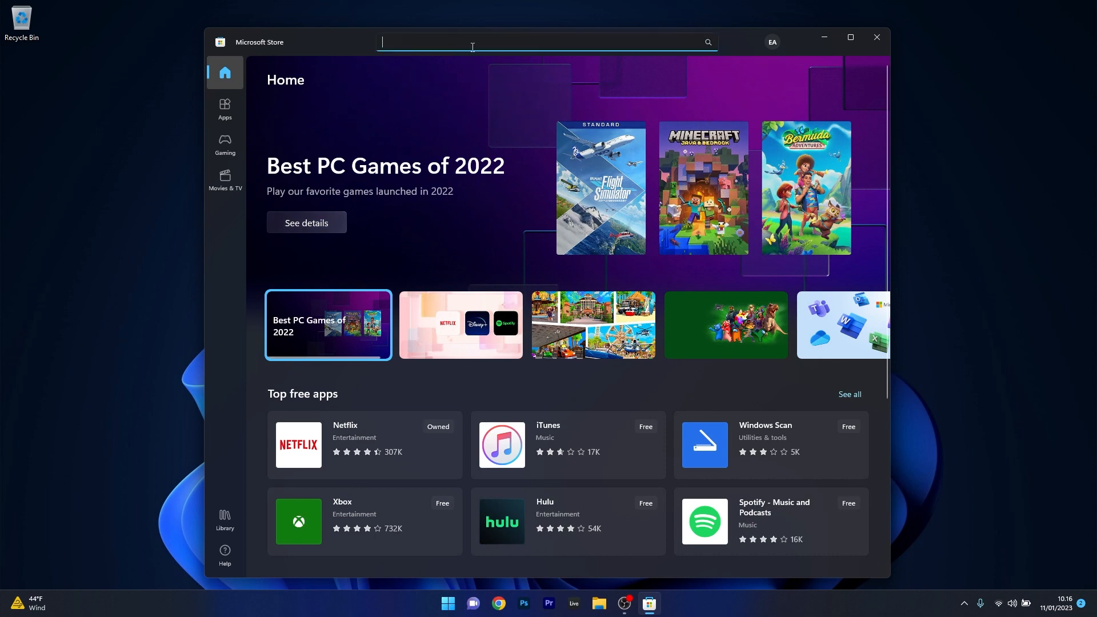
text(snipping tool)
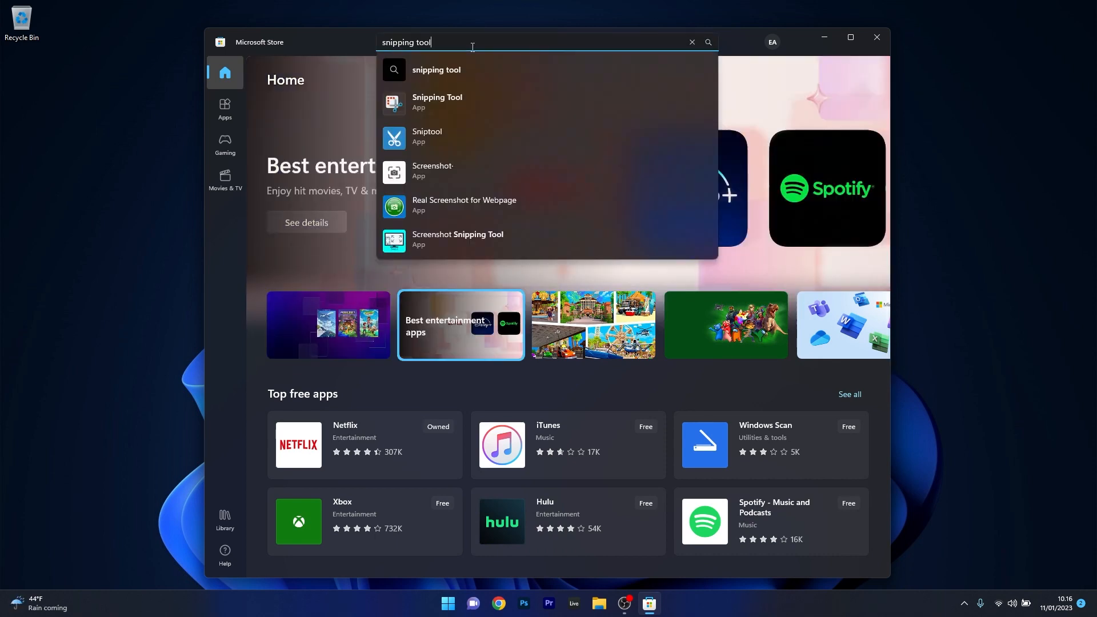
click(437, 102)
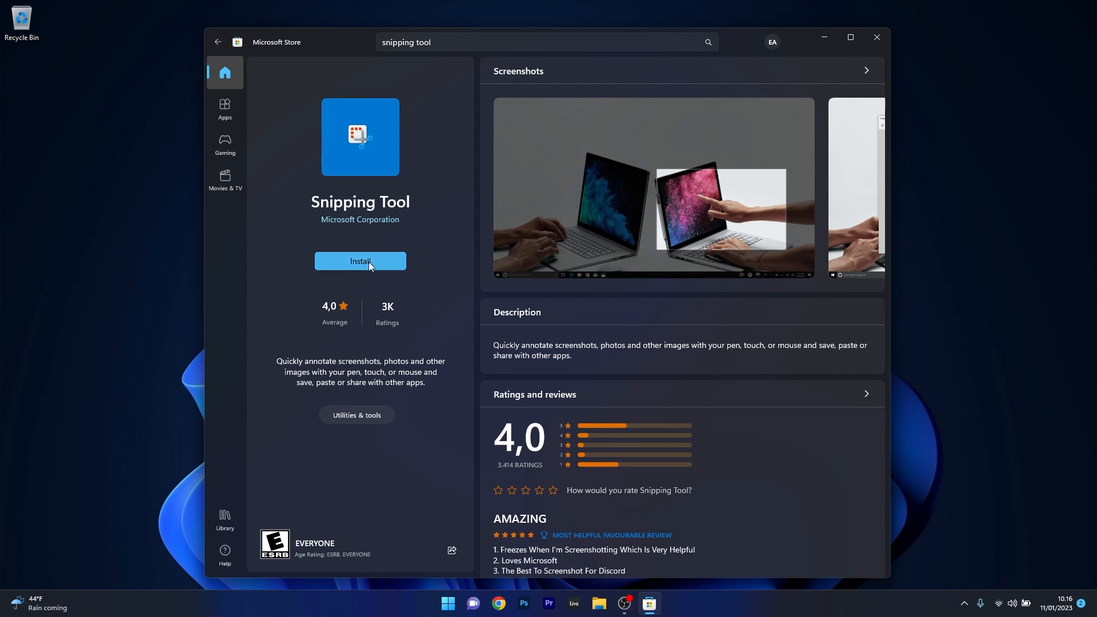
click(360, 260)
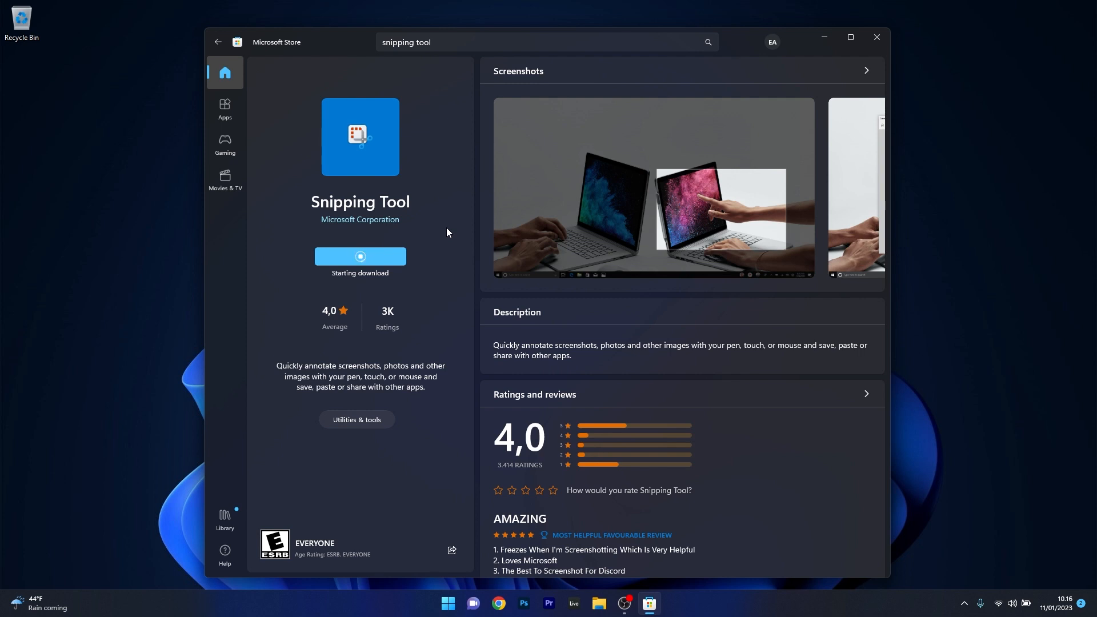
click(875, 36)
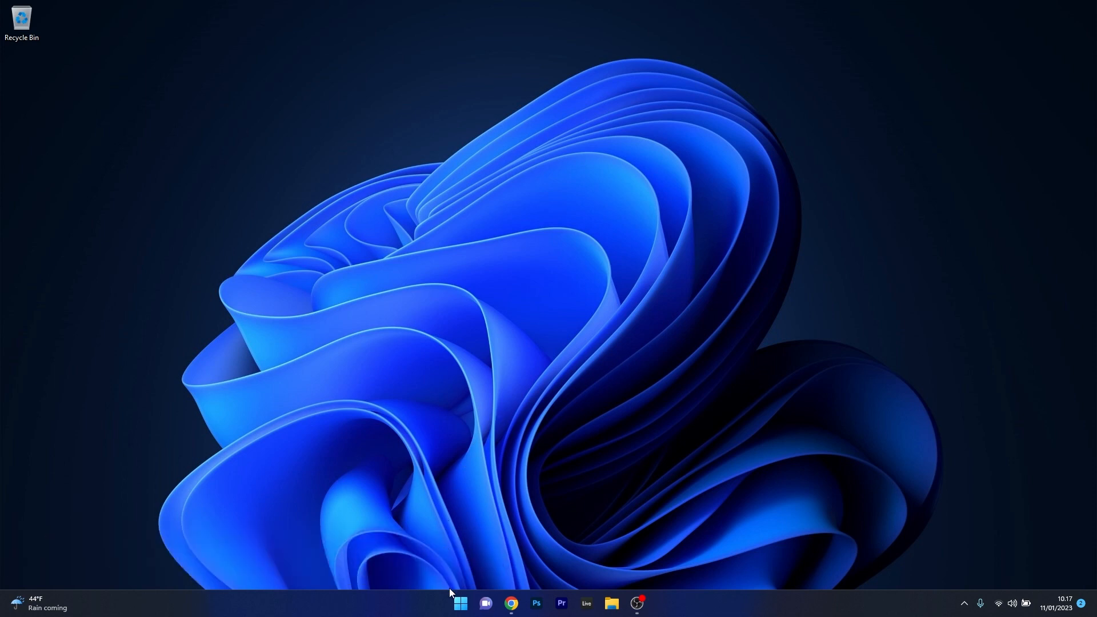
- In Terminal (Admin), run Remove-AppxPackage Microsoft.ScreenSketch_11.2209.2.0_x64__8wekyb3d8bbwe
right_click(460, 603)
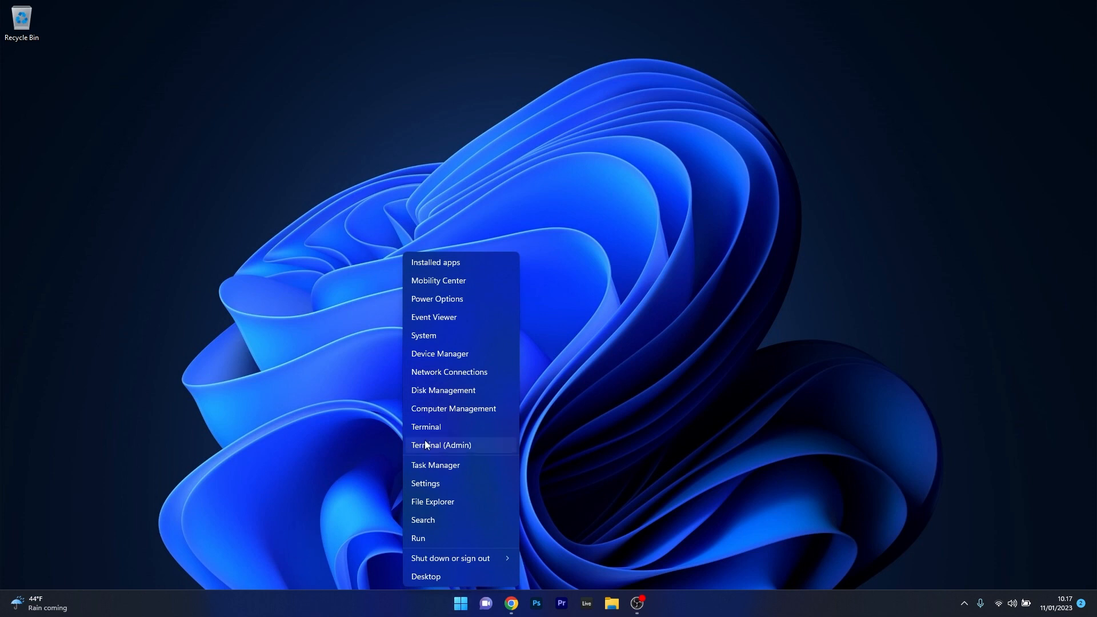
click(441, 447)
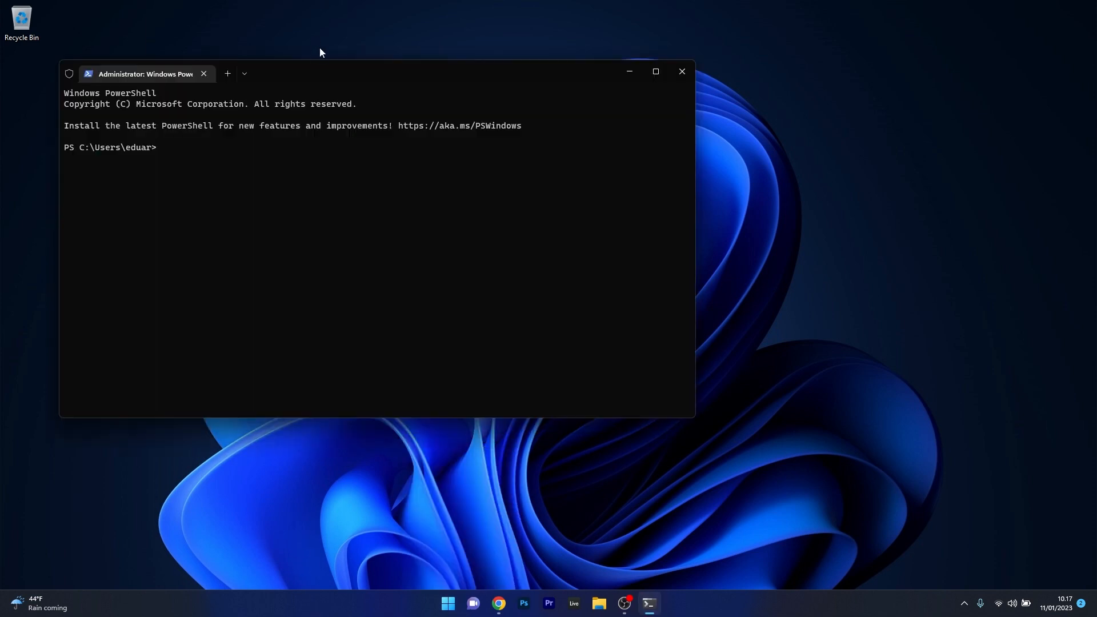
drag(319, 73, 481, 104)
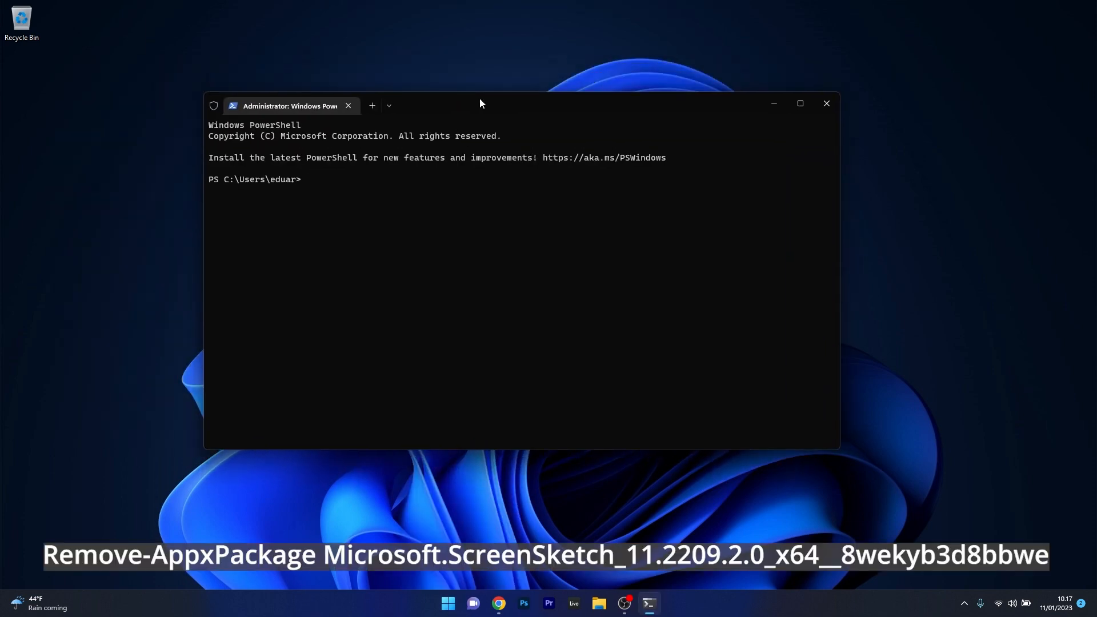
text(Remove-AppxPackage Microsoft.ScreenSketch_11.2209.2.0_x64__8wekyb3d8bbwe)
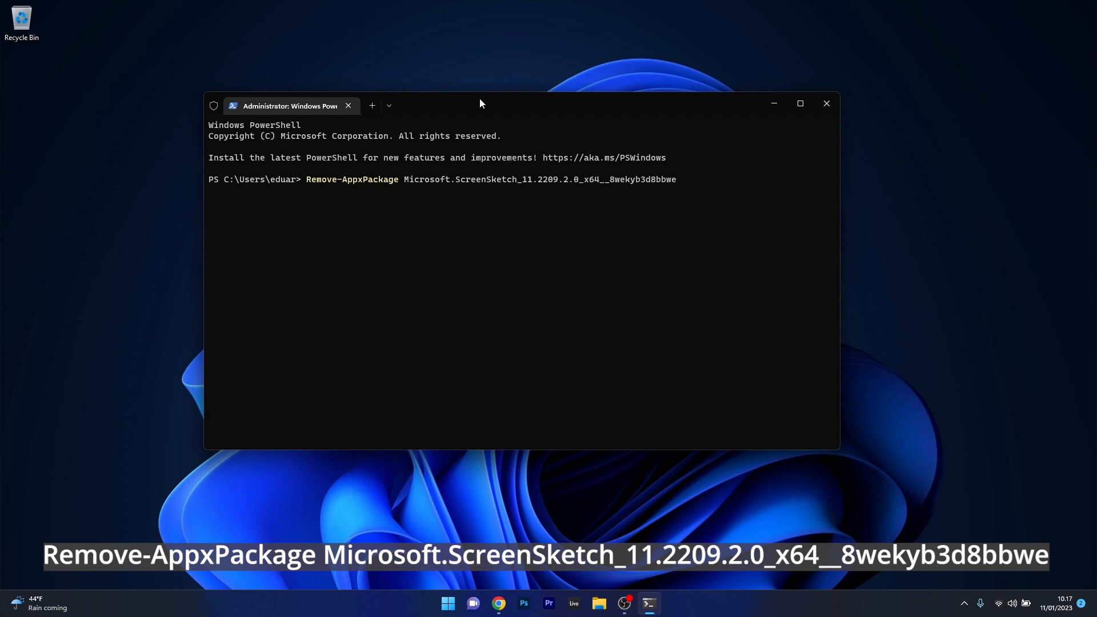
key(Return)
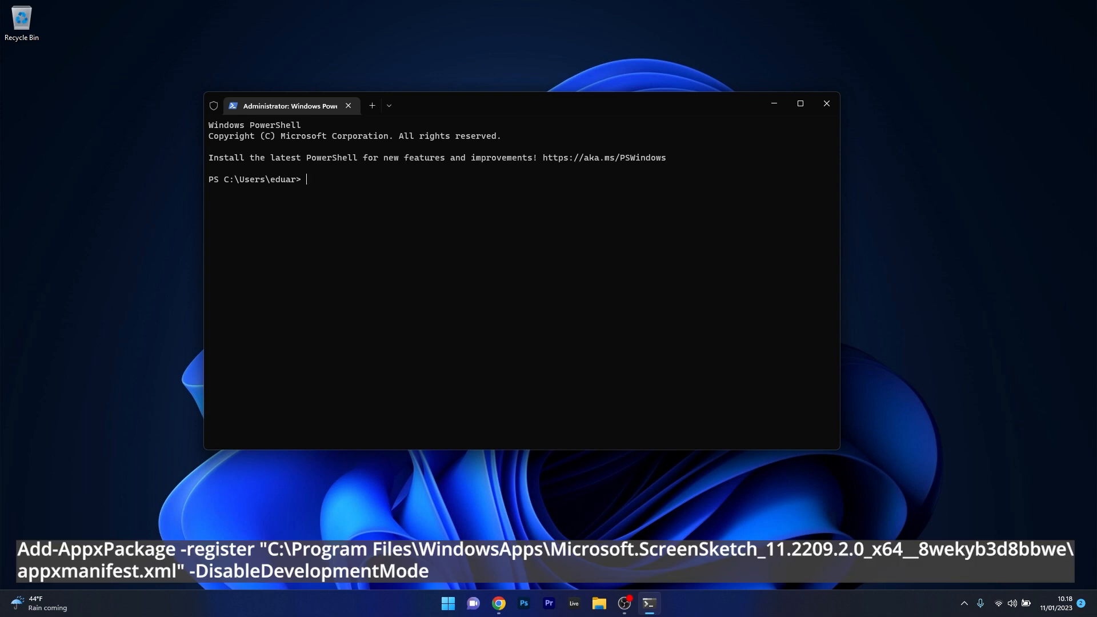
- Enter the Add-AppxPackage -register command for the ScreenSketch manifest and close Terminal
text(Add-AppxPackage -register "C:\Program Files\WindowsApps\Microsoft.ScreenSketch_11.2209.2.0_x64__8wekyb3d8bbwe\appxmanifest.xml" -DisableDevelopmentMode)
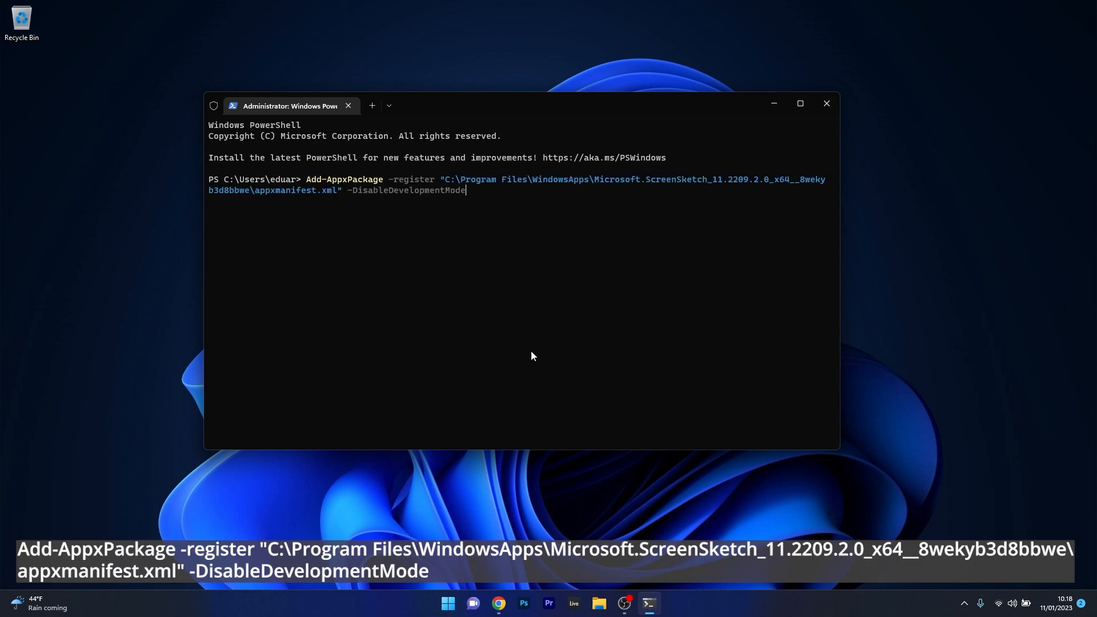
mouse_move(826, 104)
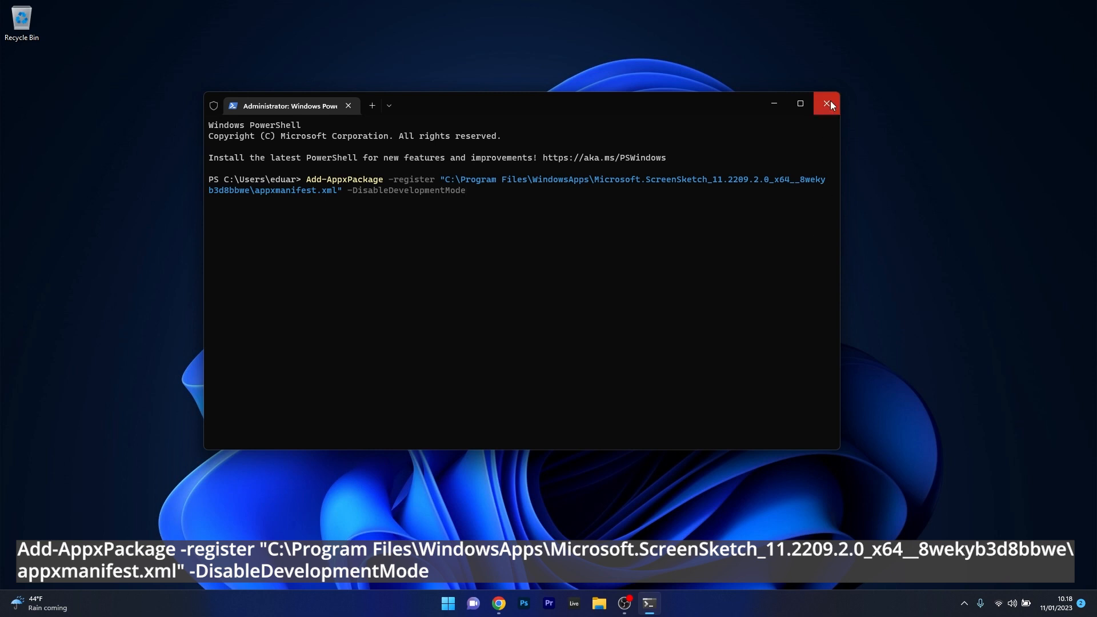
click(826, 104)
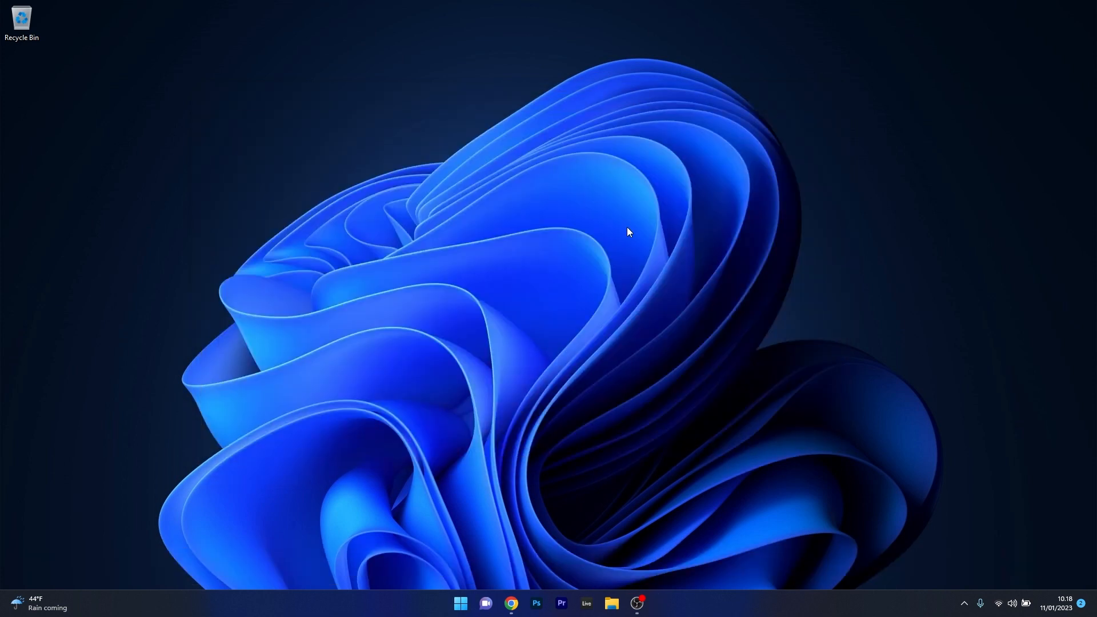